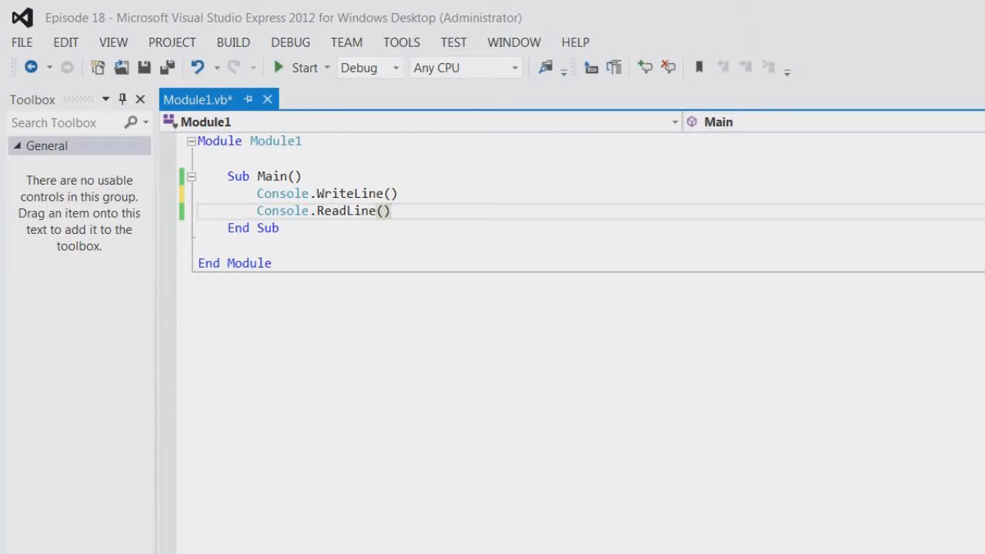
- Show the Add menu for the Episode 18 project to reach the Module... entry
{"action": "left_click", "coordinate": [398, 193]}
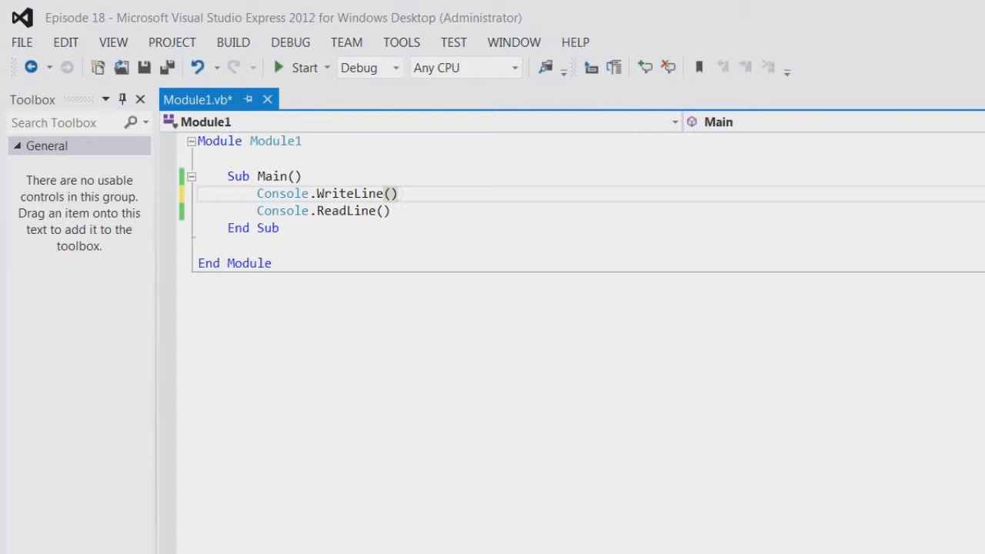
{"action": "left_click", "coordinate": [396, 193]}
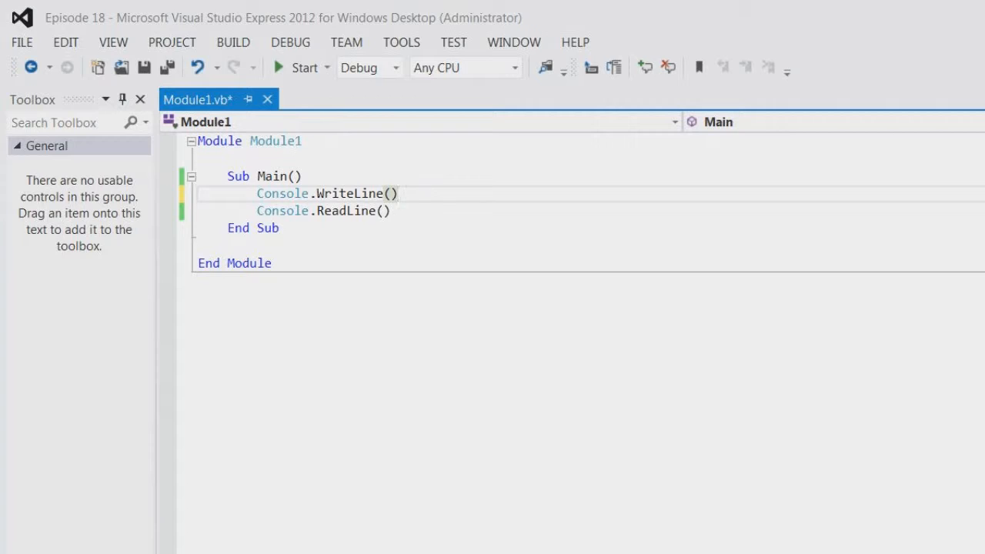
{"action": "left_click", "coordinate": [398, 193]}
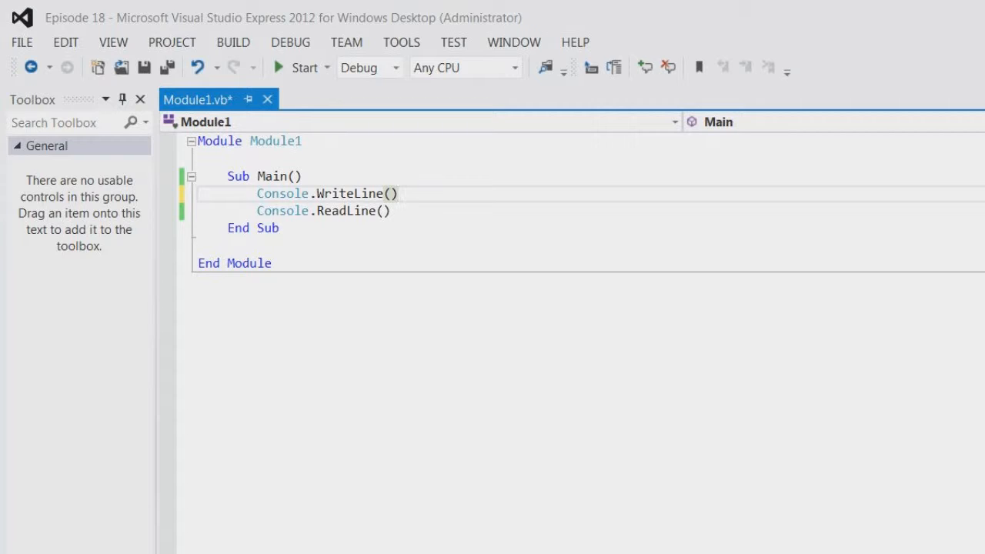
{"action": "left_click", "coordinate": [397, 193]}
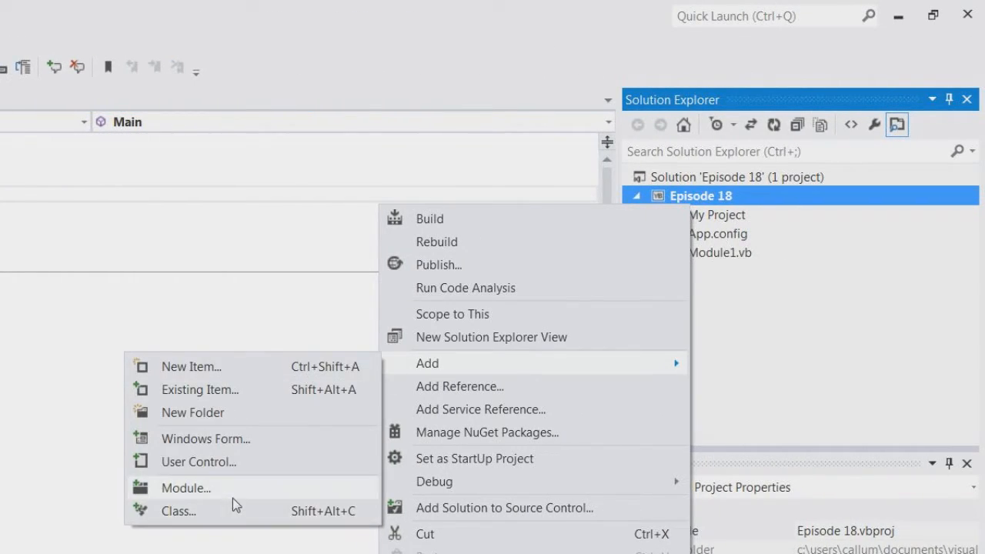
- Add a new module named MyMathMod.vb to the project
{"action": "left_click", "coordinate": [190, 366]}
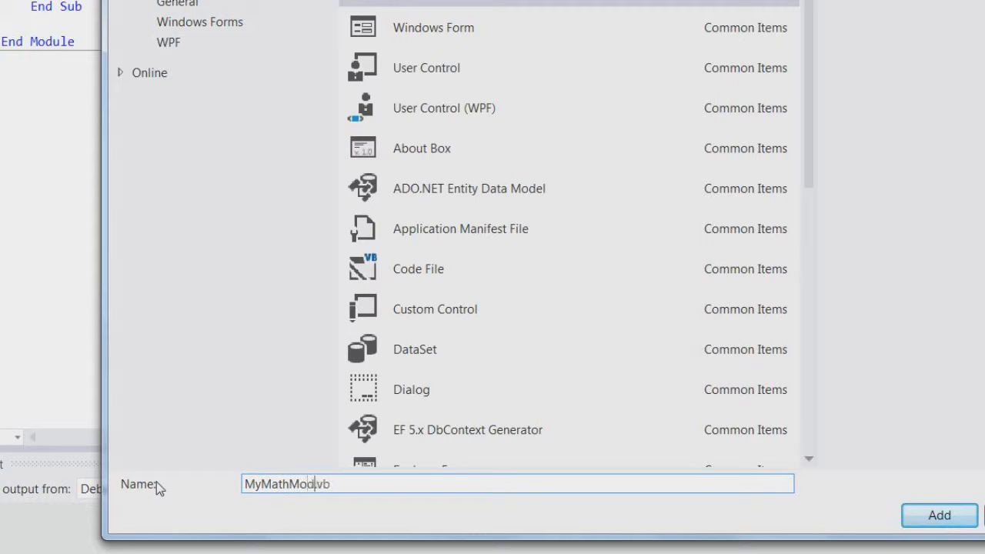
{"action": "left_click", "coordinate": [939, 515]}
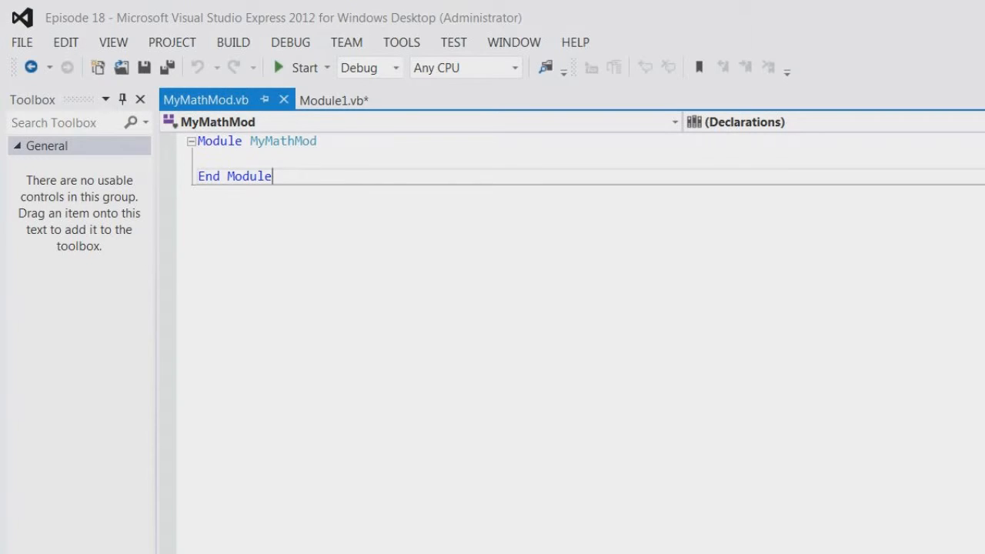
{"action": "key", "text": "Enter"}
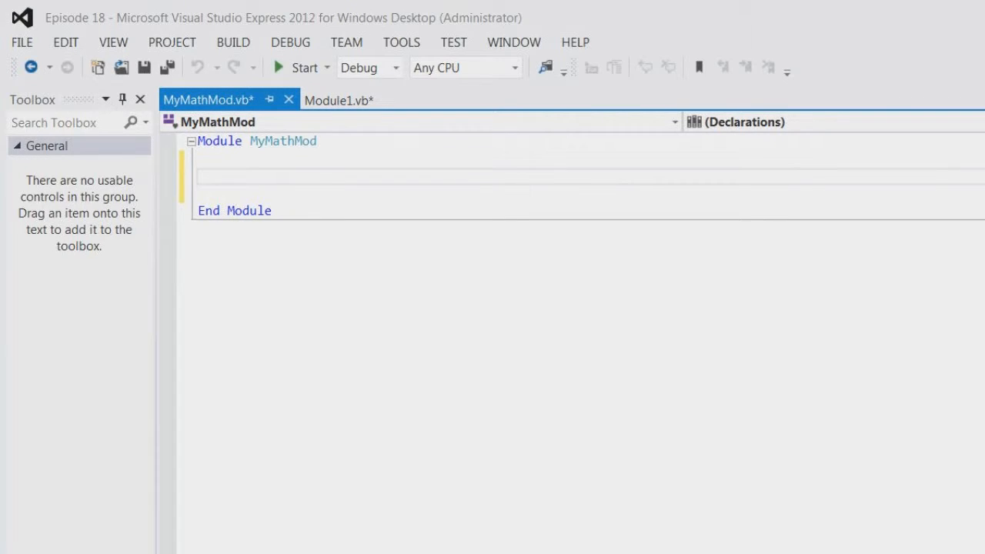
- Write Function Sqr(ByVal n As Integer) As Integer in MyMathMod, returning n * n
{"action": "type", "text": "Function"}
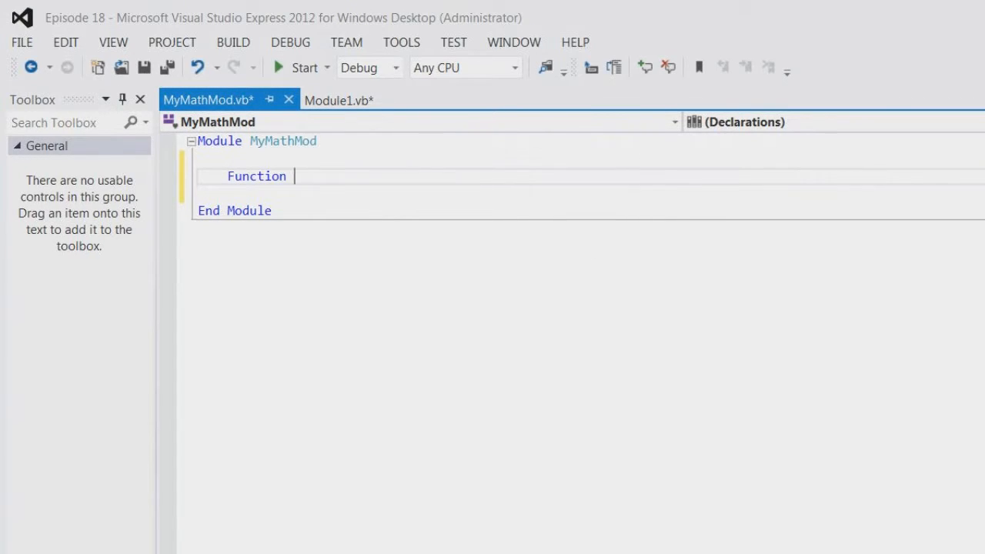
{"action": "type", "text": "Sqw"}
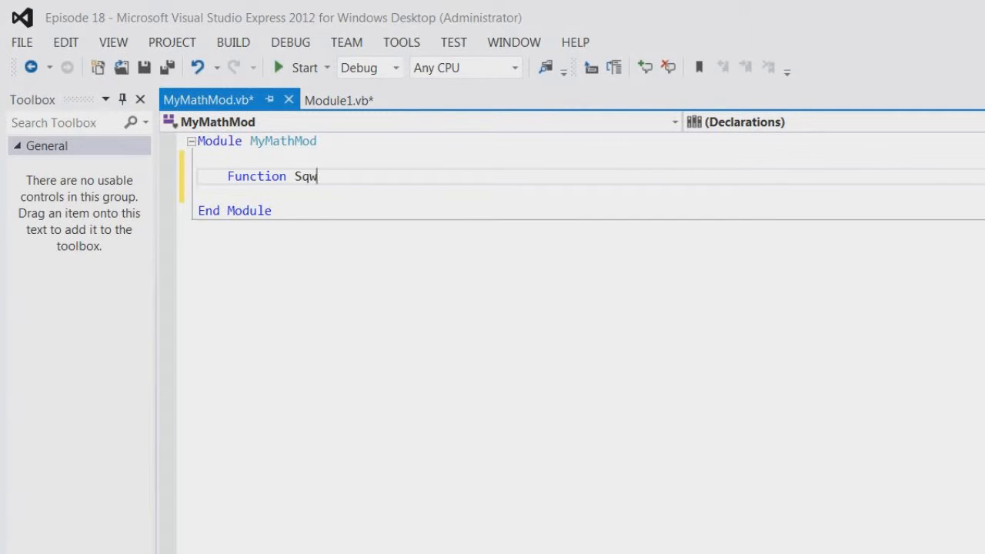
{"action": "type", "text": "r(b"}
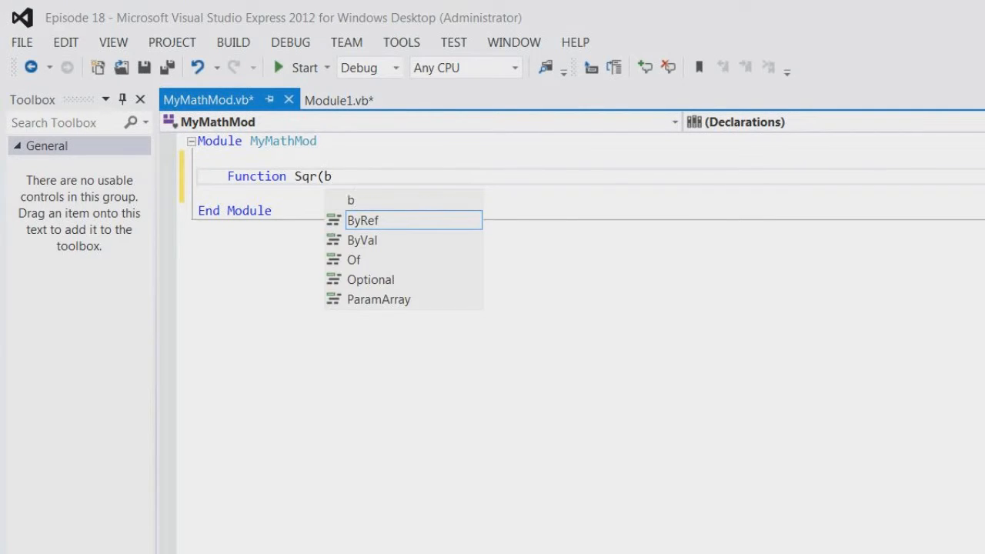
{"action": "type", "text": "yv"}
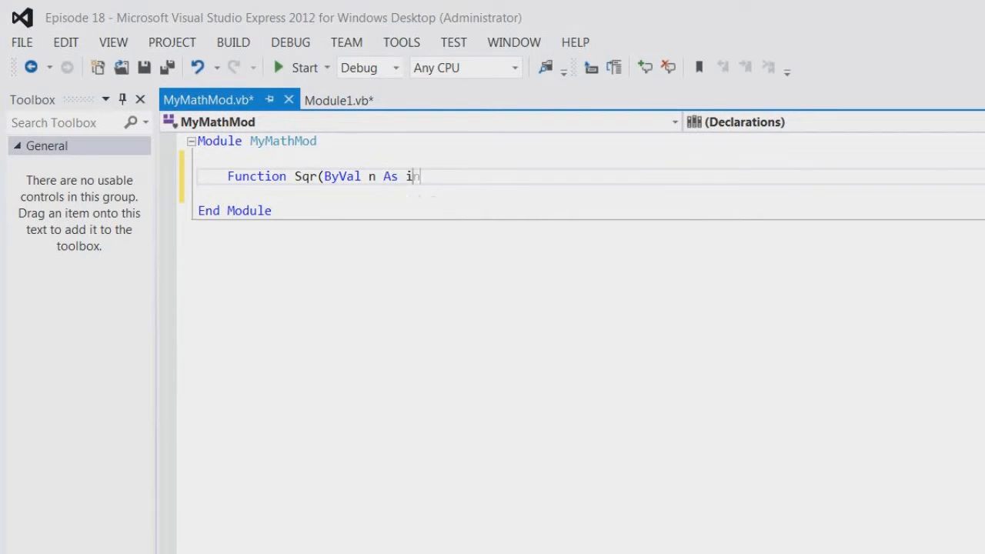
{"action": "type", "text": "nteger) As i"}
{"action": "type", "text": "Return n * n"}
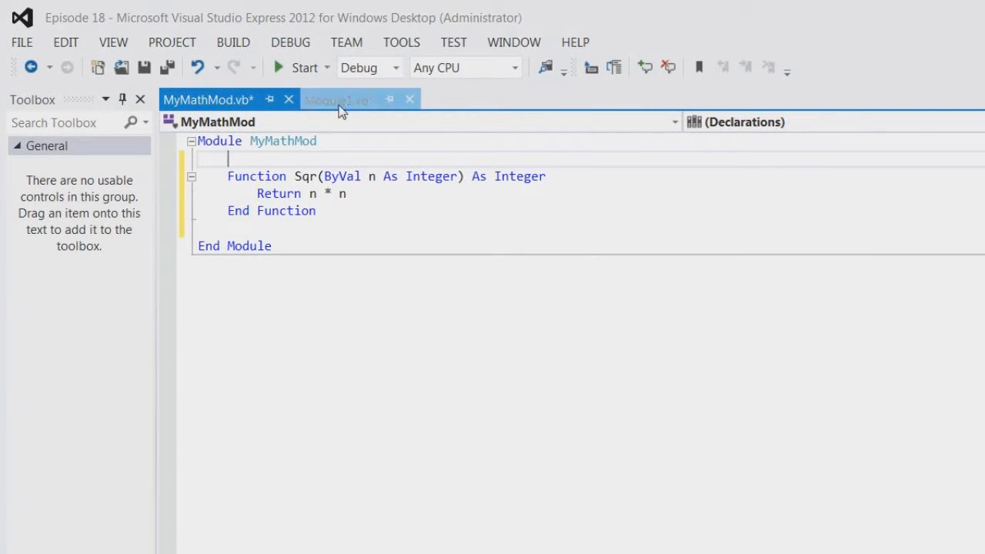
- In Module1, put MyMathMod.Sqr(4) inside Console.WriteLine
{"action": "left_click", "coordinate": [341, 99]}
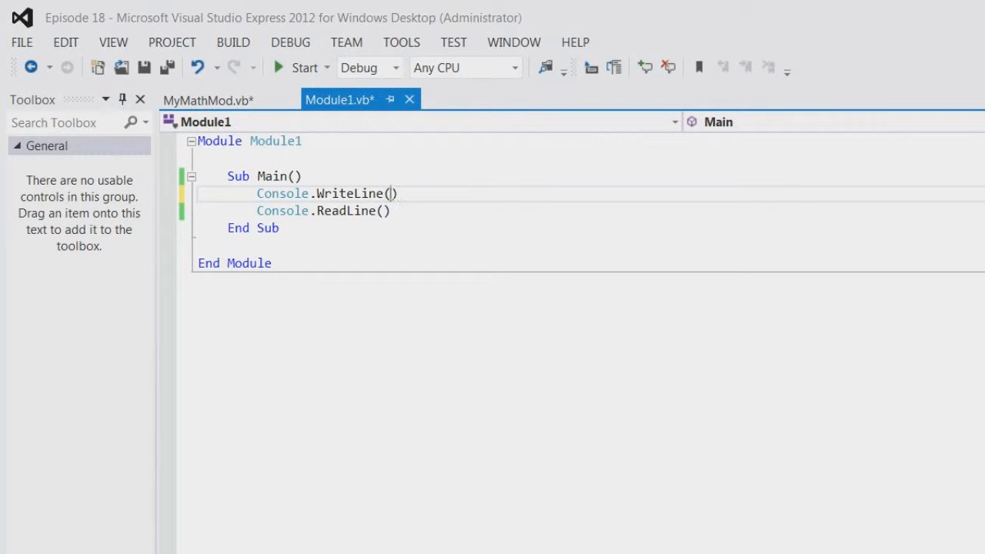
{"action": "type", "text": "my"}
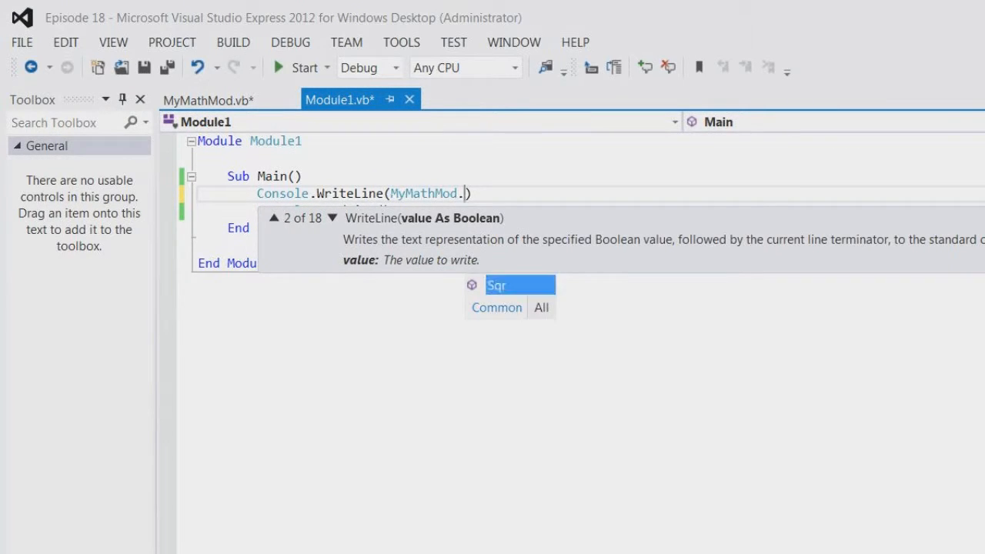
{"action": "type", "text": "Sqr(40)"}
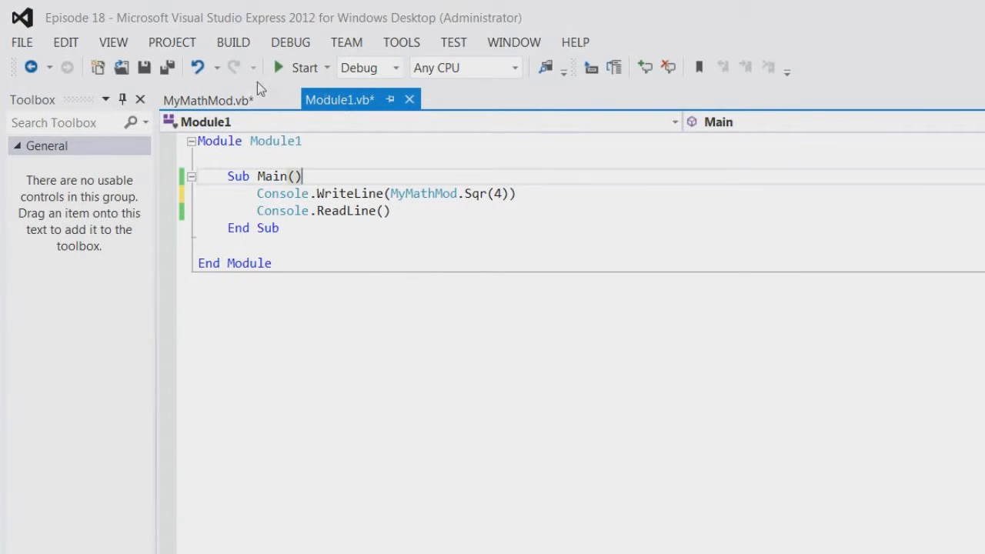
{"action": "left_click", "coordinate": [299, 68]}
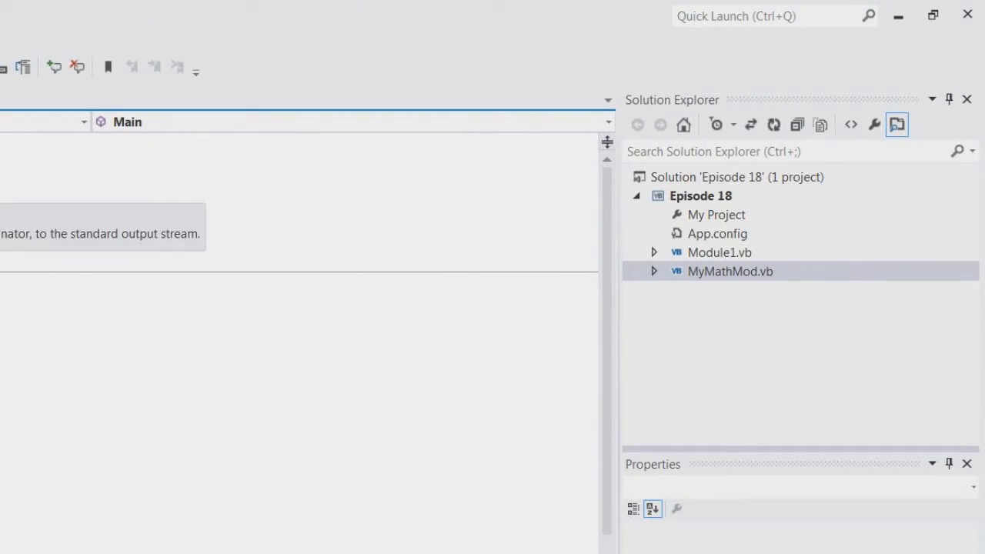
- Exclude MyMathMod from the project and add a new MyMathsCla class file
{"action": "right_click", "coordinate": [730, 271]}
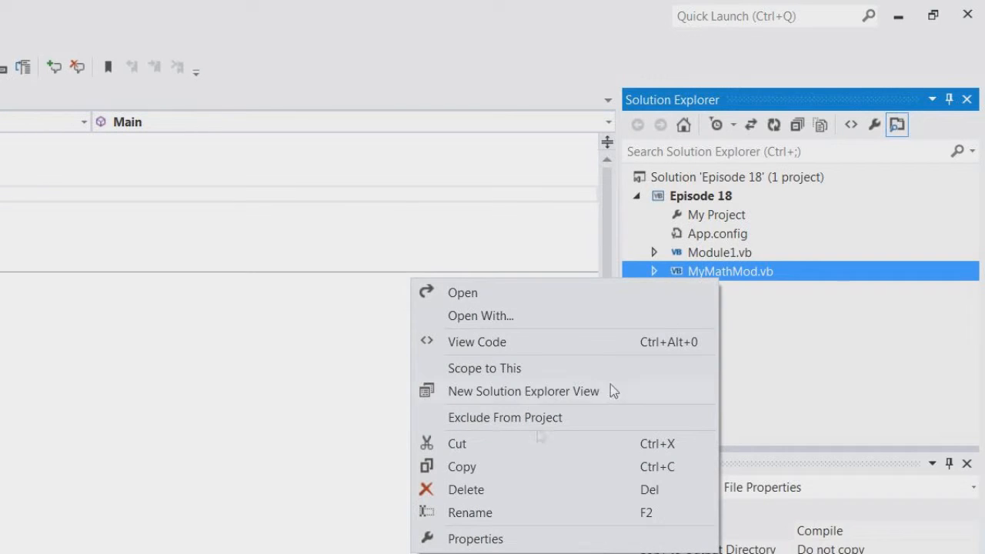
{"action": "left_click", "coordinate": [466, 489]}
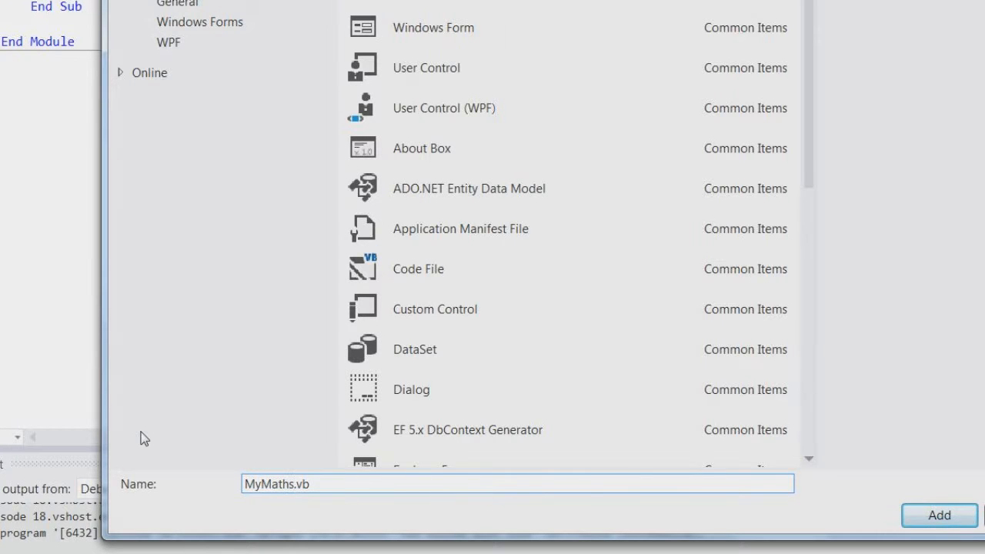
{"action": "left_click", "coordinate": [939, 515]}
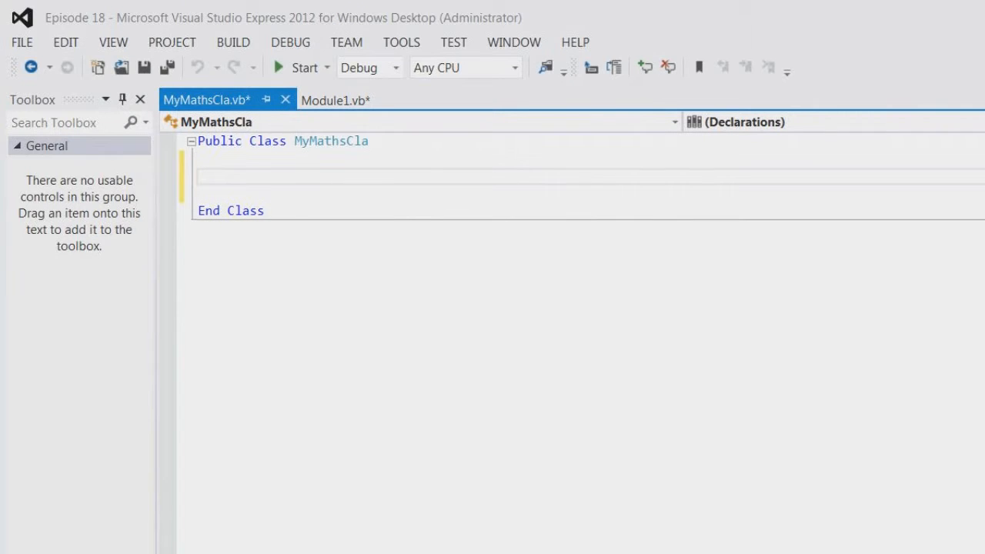
- Write Function Sqr(ByVal n As Integer) As Integer in MyMathsCla, returning n * n
{"action": "type", "text": "Function"}
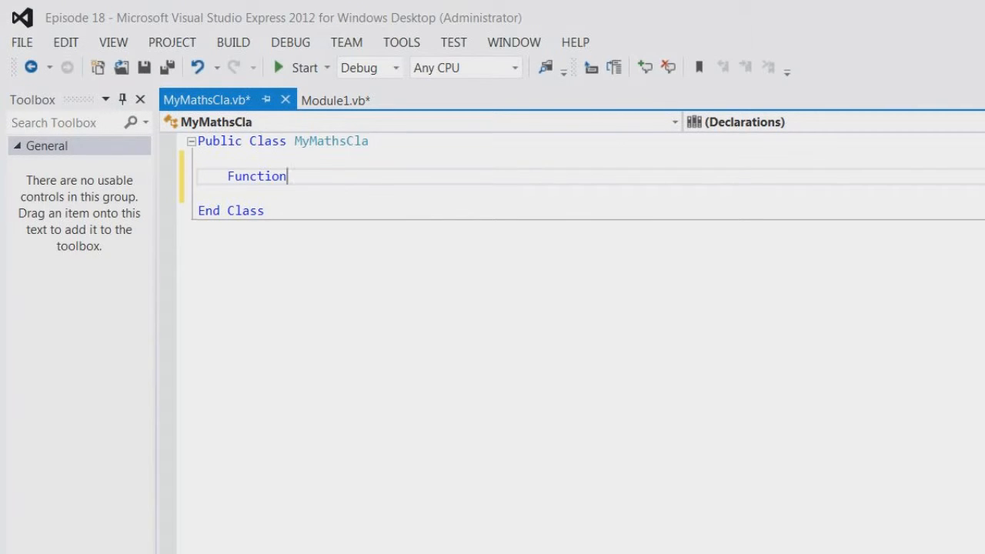
{"action": "type", "text": "Sqr("}
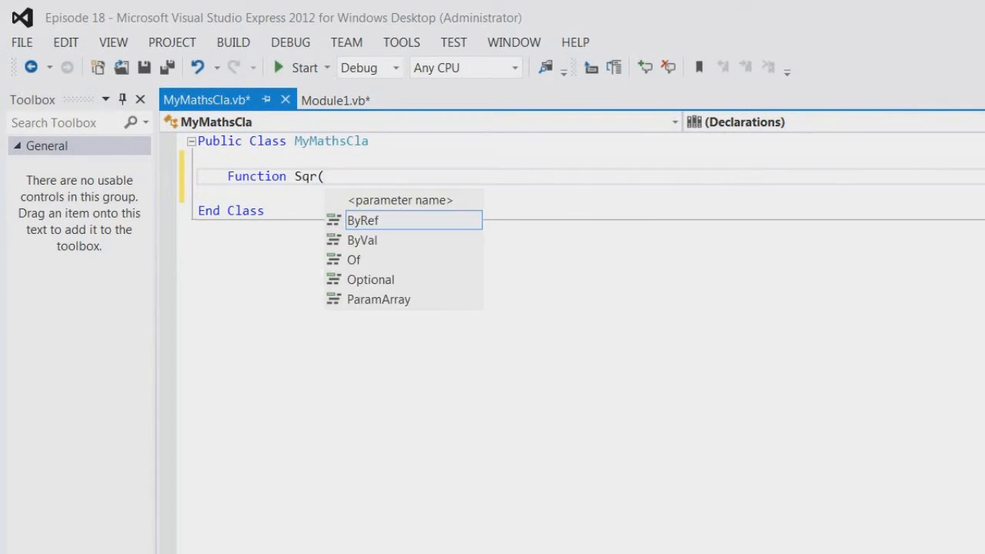
{"action": "type", "text": "ByVal n as"}
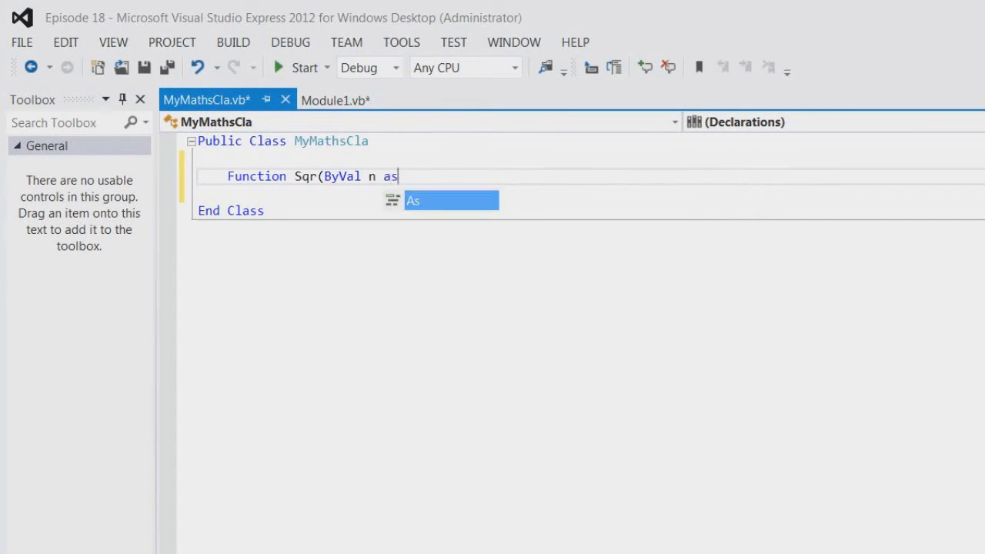
{"action": "type", "text": "Integer) As Integer"}
{"action": "type", "text": "Return n * n"}
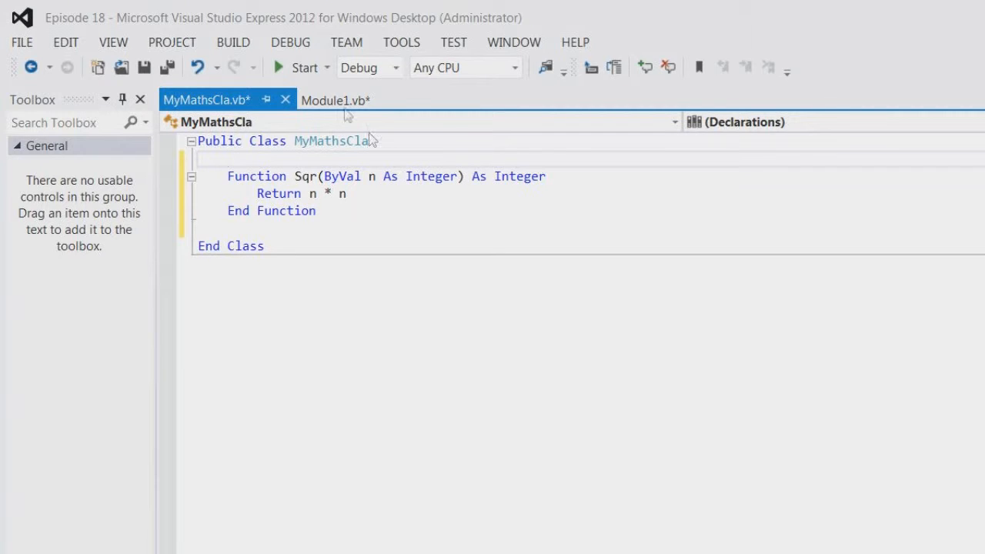
- Start a MyMathsCla. call in Module1's WriteLine and declare Sqr as Shared
{"action": "left_click", "coordinate": [337, 100]}
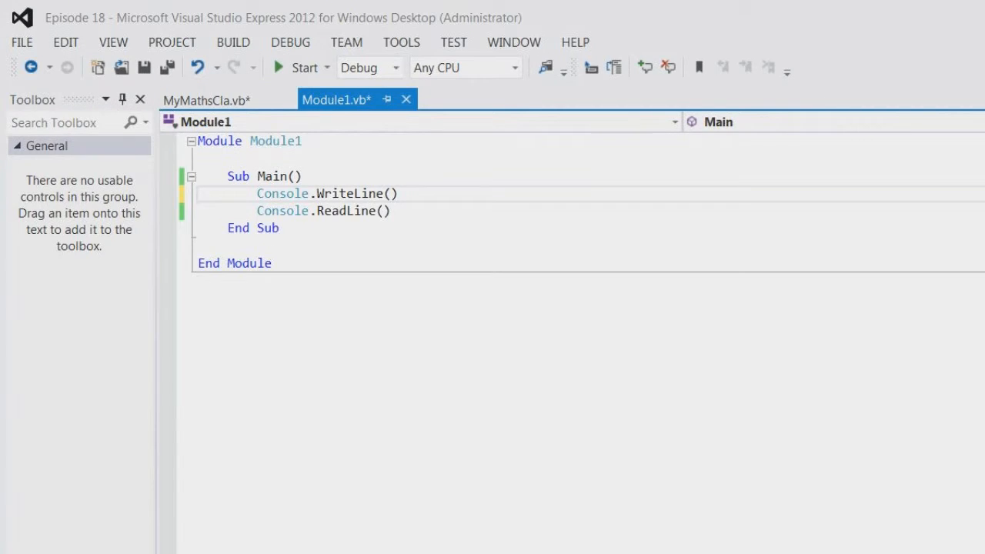
{"action": "type", "text": "my"}
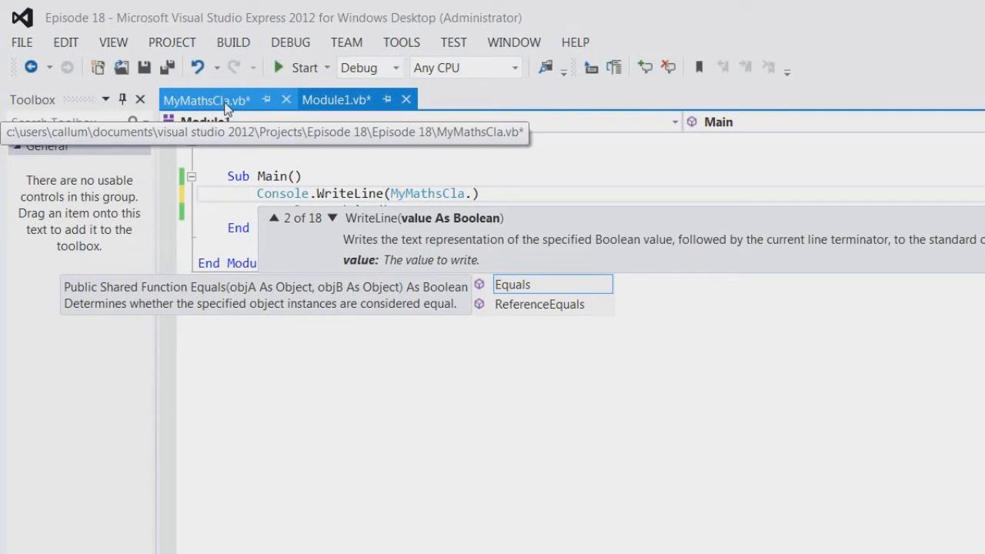
{"action": "mouse_move", "coordinate": [208, 95]}
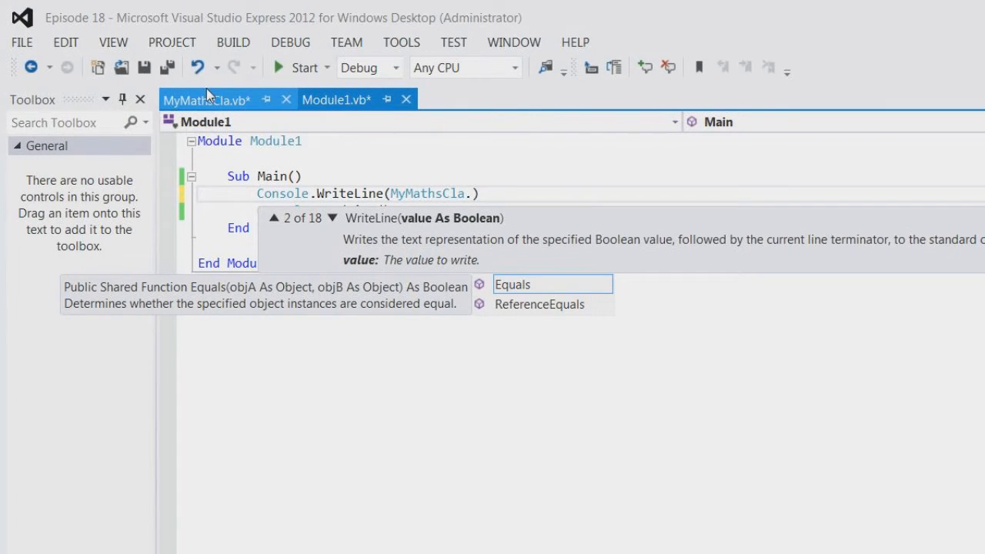
{"action": "left_click", "coordinate": [207, 100]}
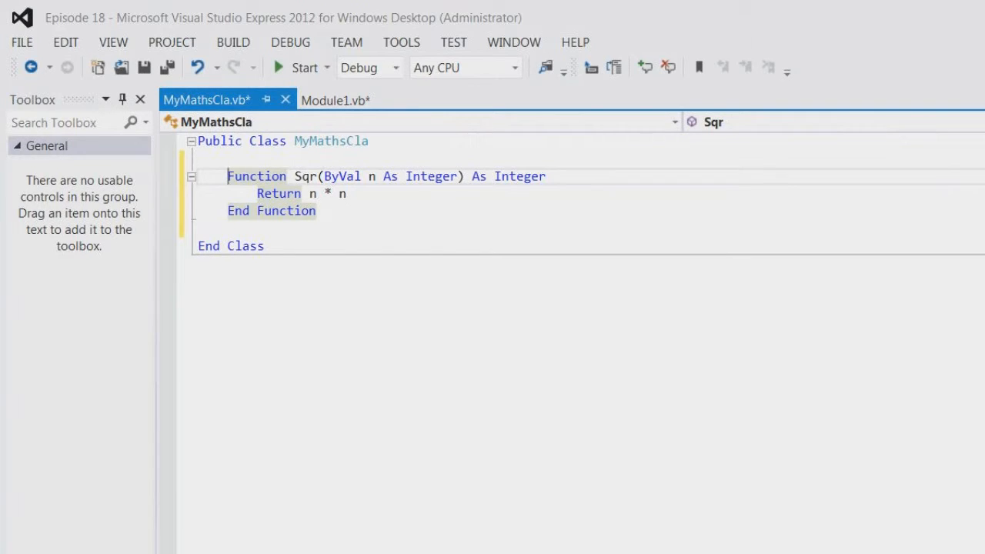
{"action": "type", "text": "Sh"}
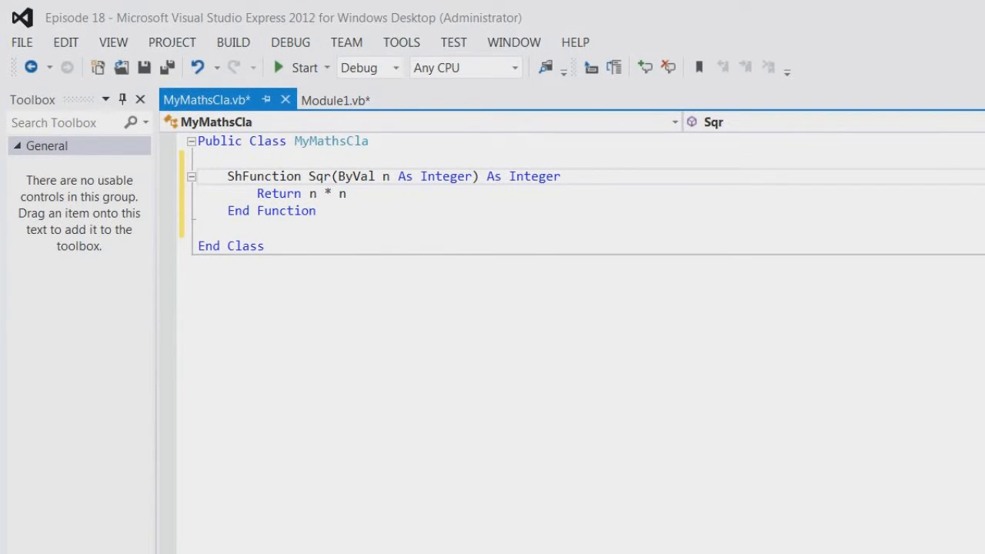
{"action": "type", "text": "Shared"}
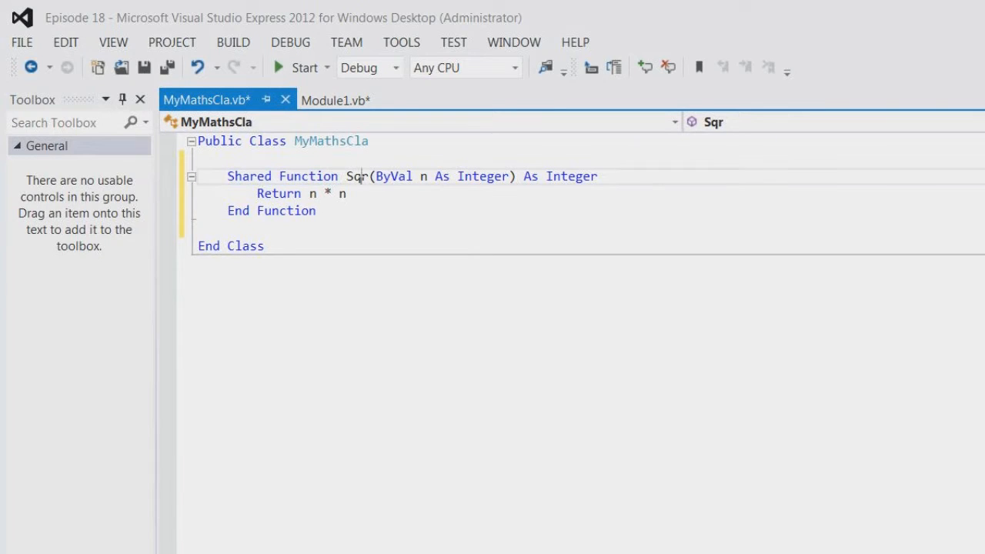
- Review the Shared Sqr function in MyMathsCla against Module1's unfinished call
{"action": "left_click", "coordinate": [335, 100]}
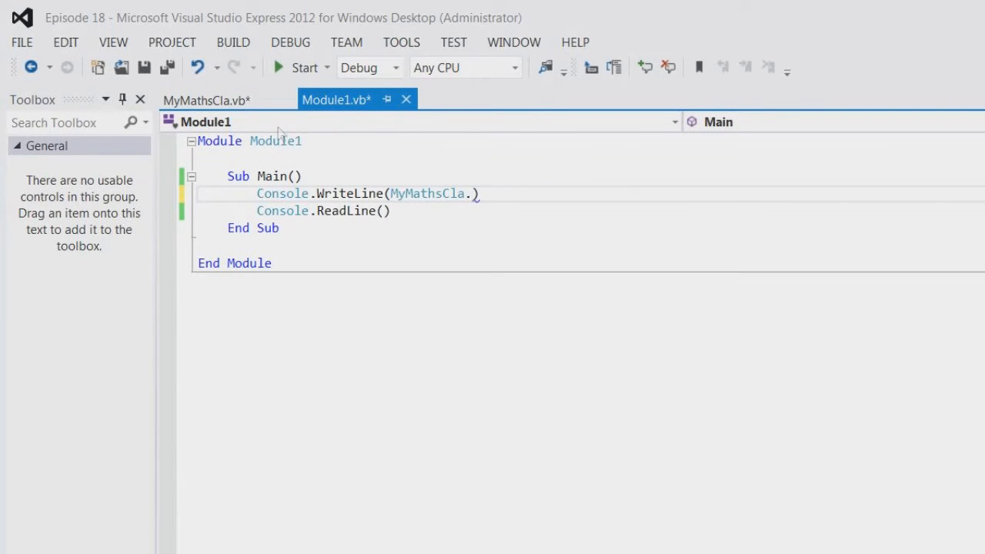
{"action": "left_click", "coordinate": [206, 100]}
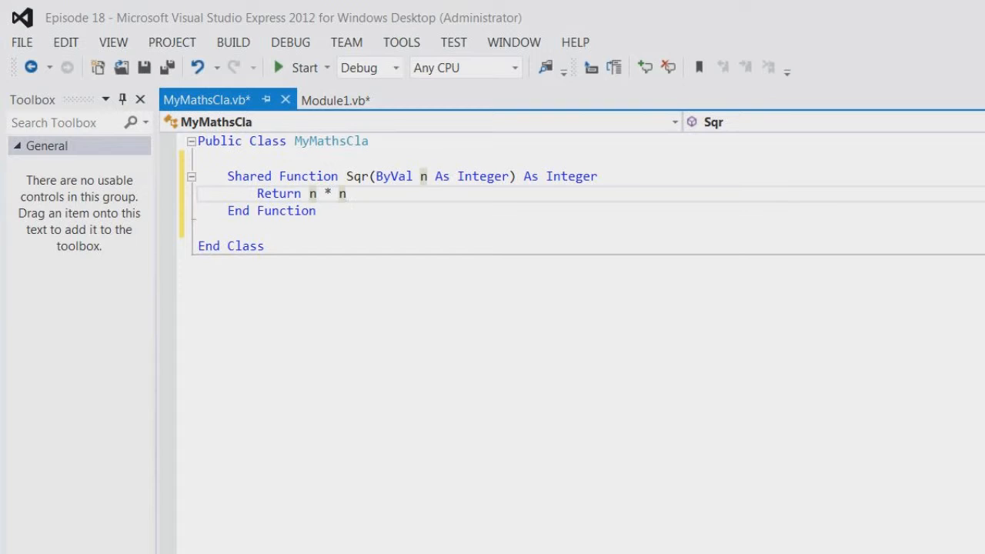
{"action": "left_click_drag", "start_coordinate": [228, 176], "coordinate": [347, 193]}
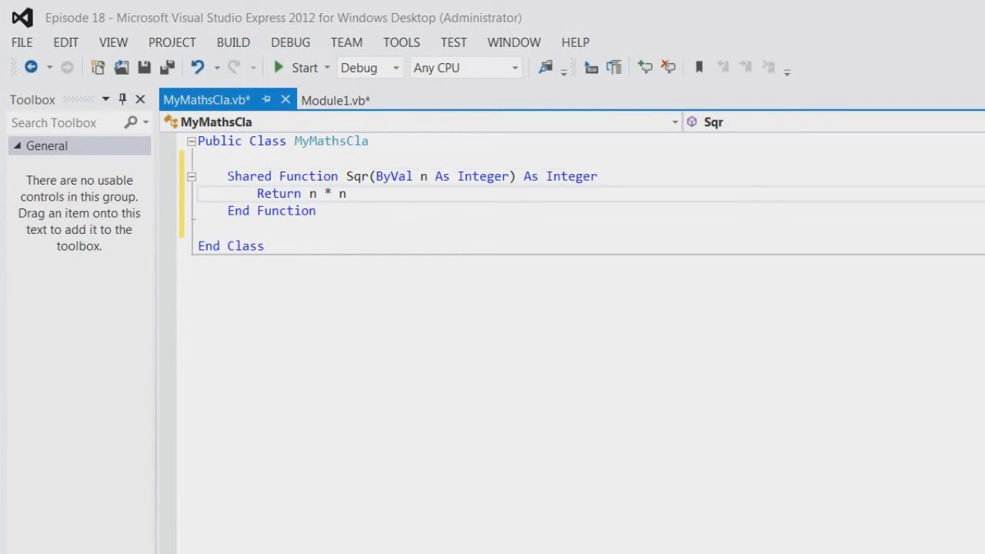
- Complete Console.WriteLine(MyMathsCla.Sqr(3)), run the program showing 9, and close the console
{"action": "left_click", "coordinate": [337, 100]}
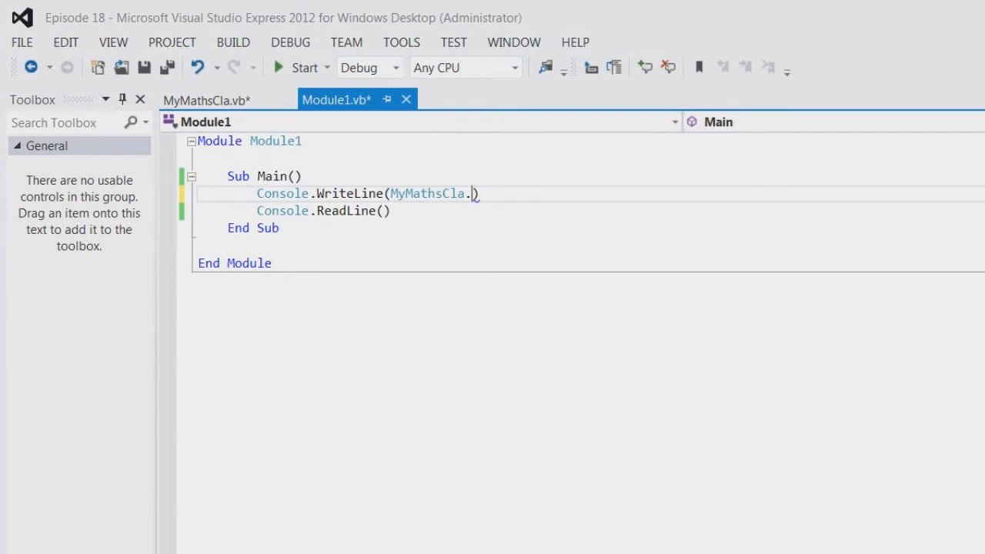
{"action": "type", "text": "."}
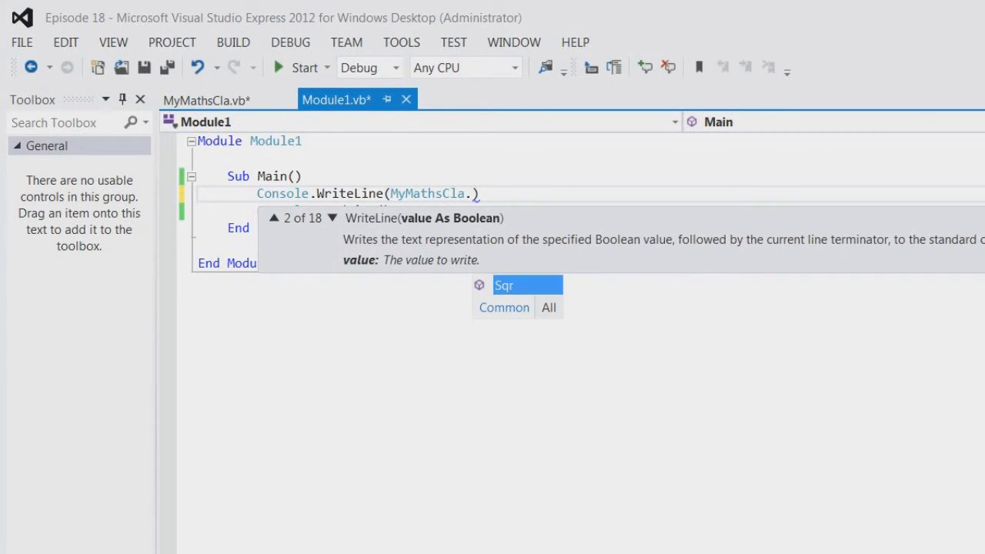
{"action": "type", "text": "Sqr(3"}
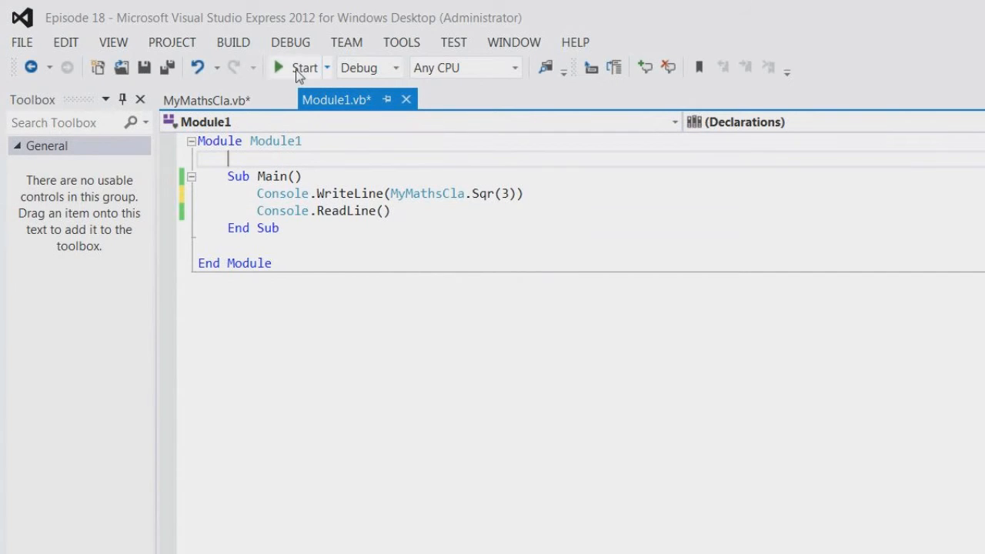
{"action": "left_click", "coordinate": [280, 68]}
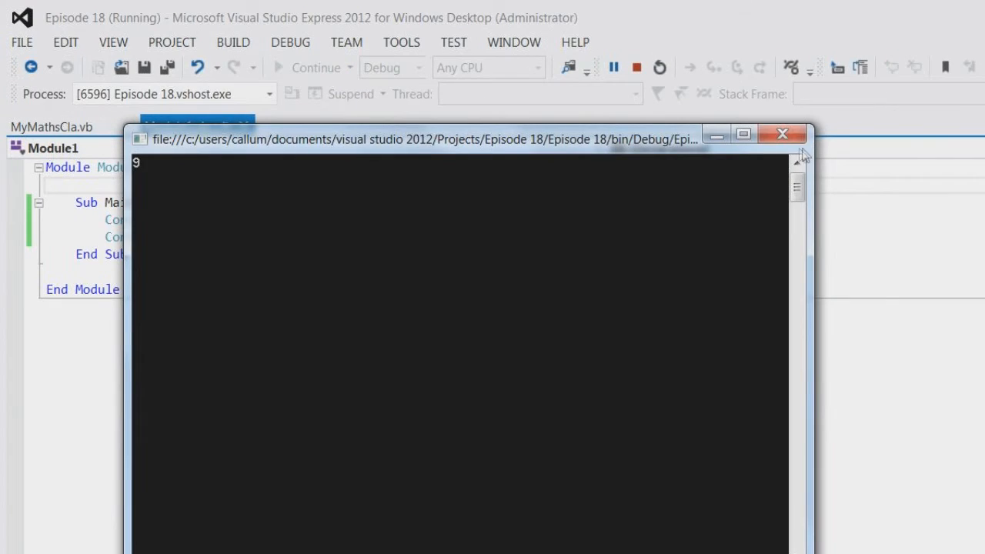
{"action": "left_click", "coordinate": [782, 134]}
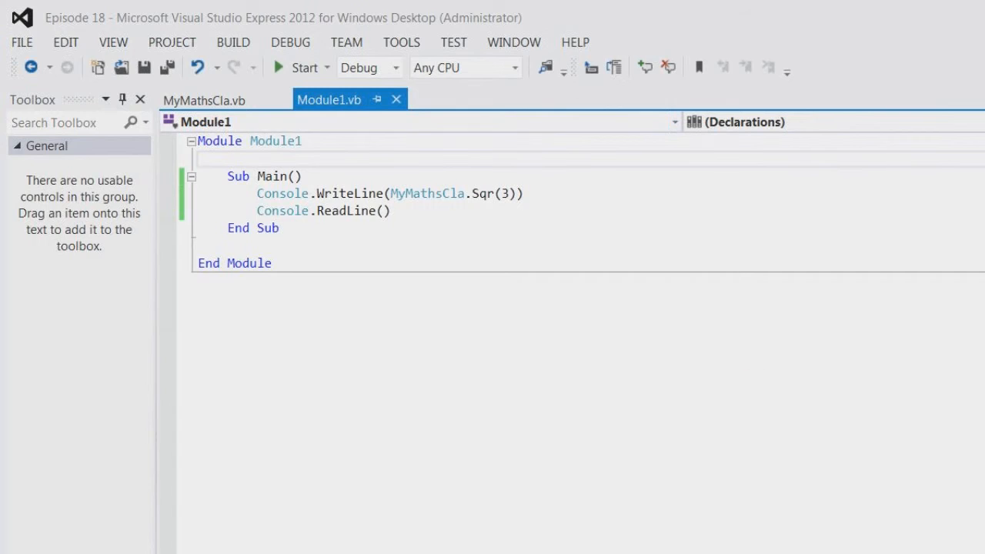
{"action": "mouse_move", "coordinate": [369, 96]}
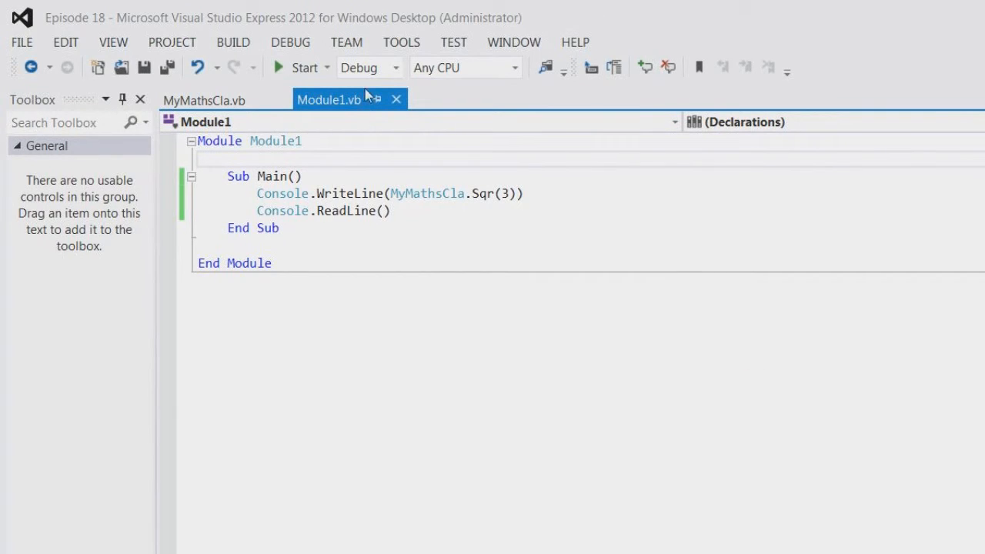
- Declare Sqr Private Shared and check Module1's MyMathsCla.Sqr(3) call for the inaccessible error
{"action": "left_click", "coordinate": [204, 100]}
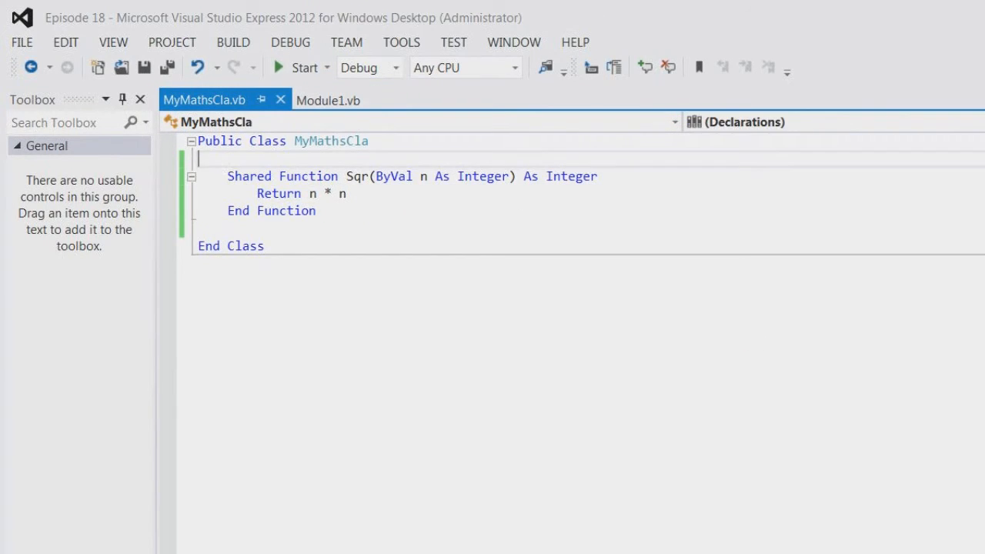
{"action": "left_click_drag", "start_coordinate": [227, 175], "coordinate": [316, 210]}
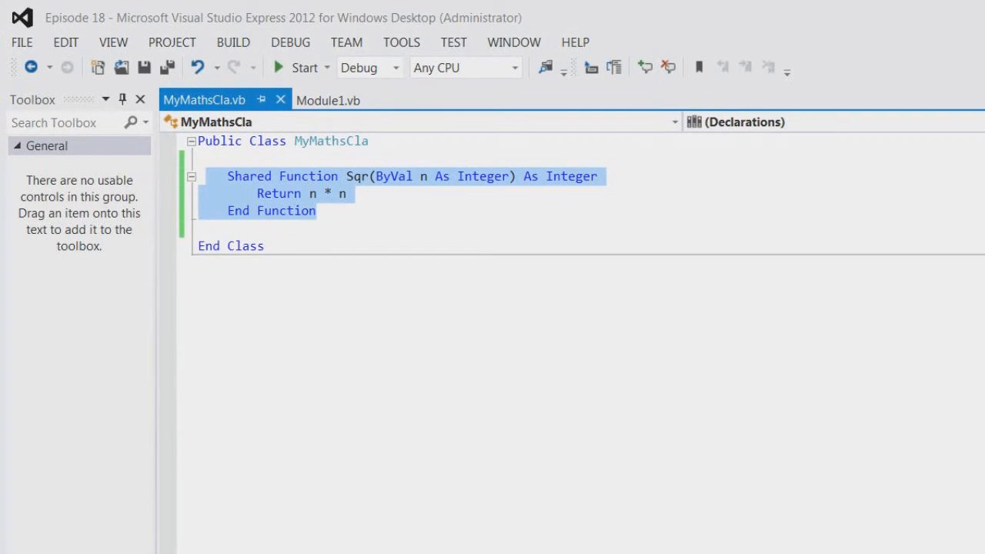
{"action": "left_click", "coordinate": [329, 99]}
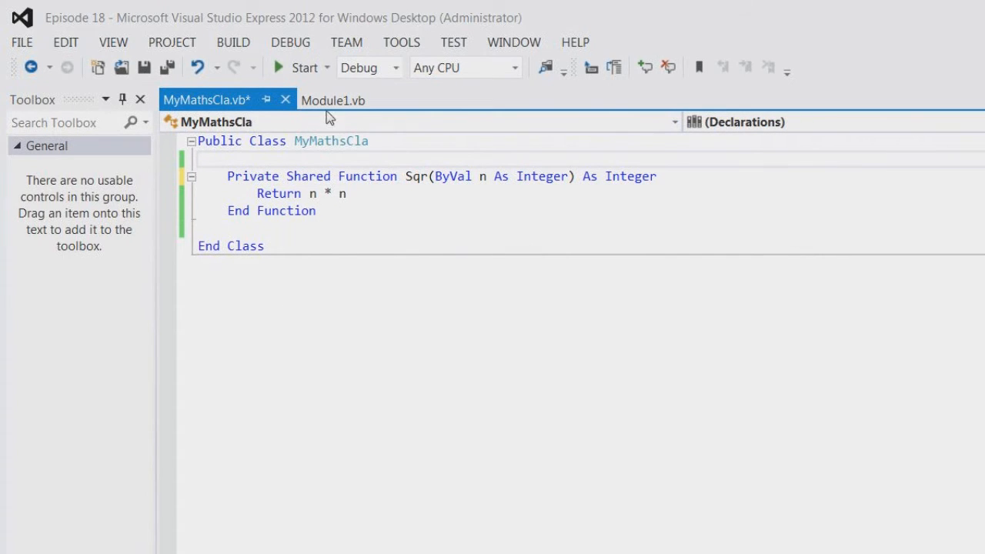
{"action": "left_click", "coordinate": [334, 100]}
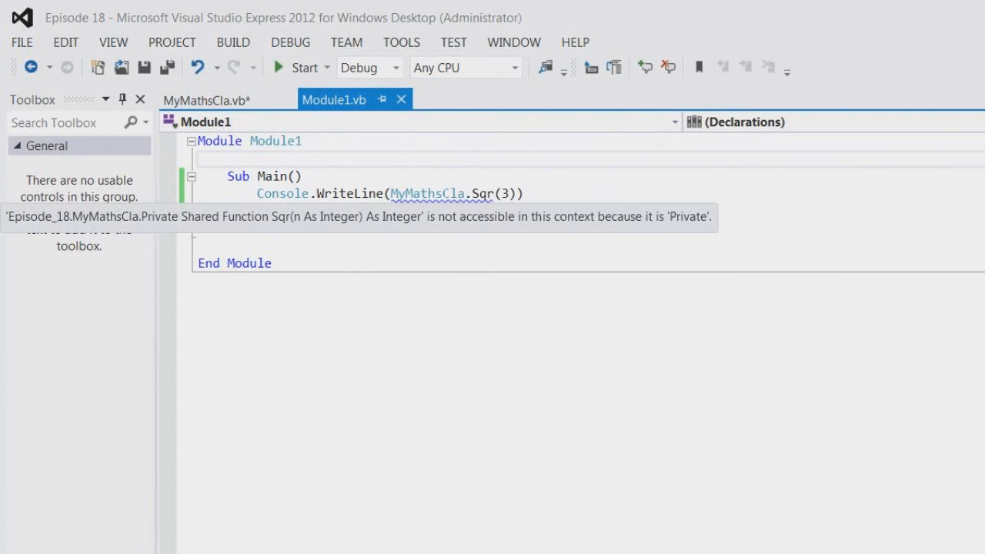
{"action": "left_click", "coordinate": [206, 100]}
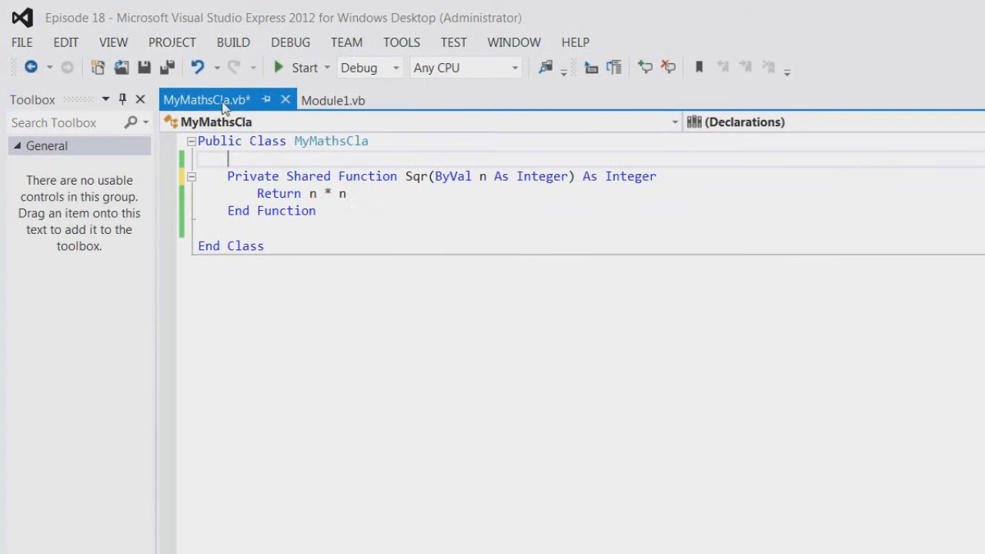